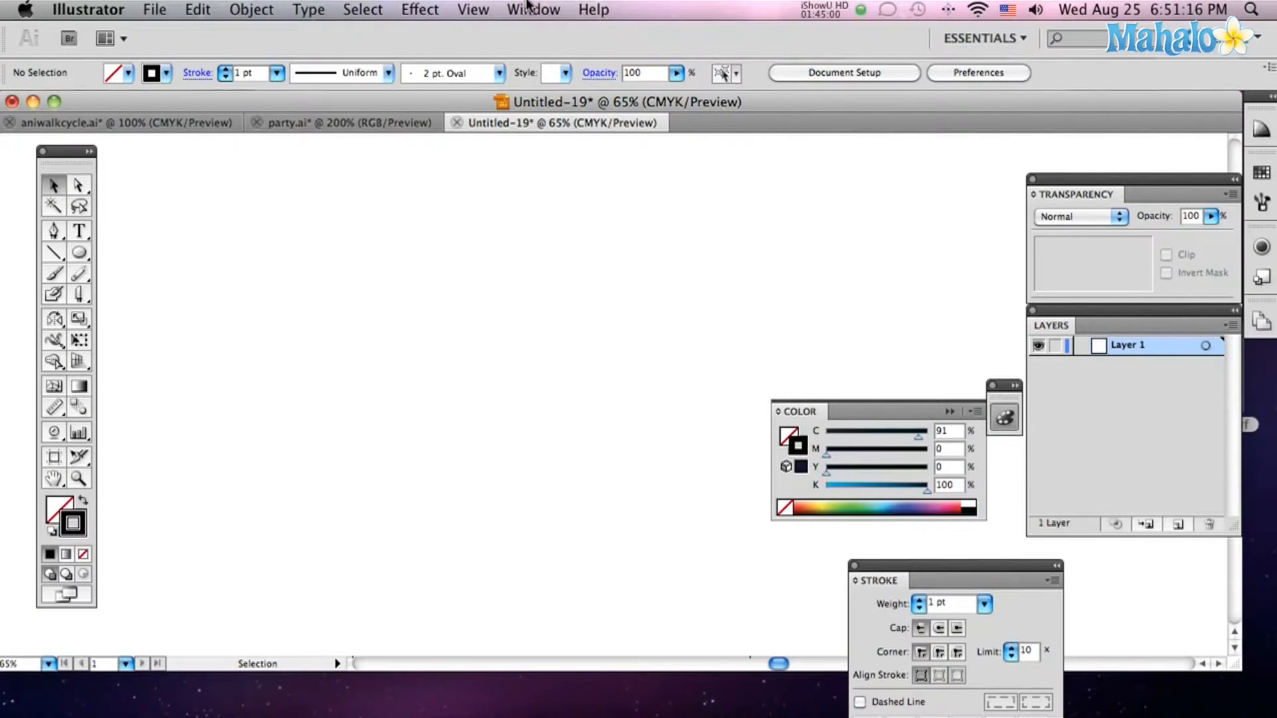
# Open the Bristle Brush Library from Window > Brush Libraries.
pyautogui.click(532, 9)
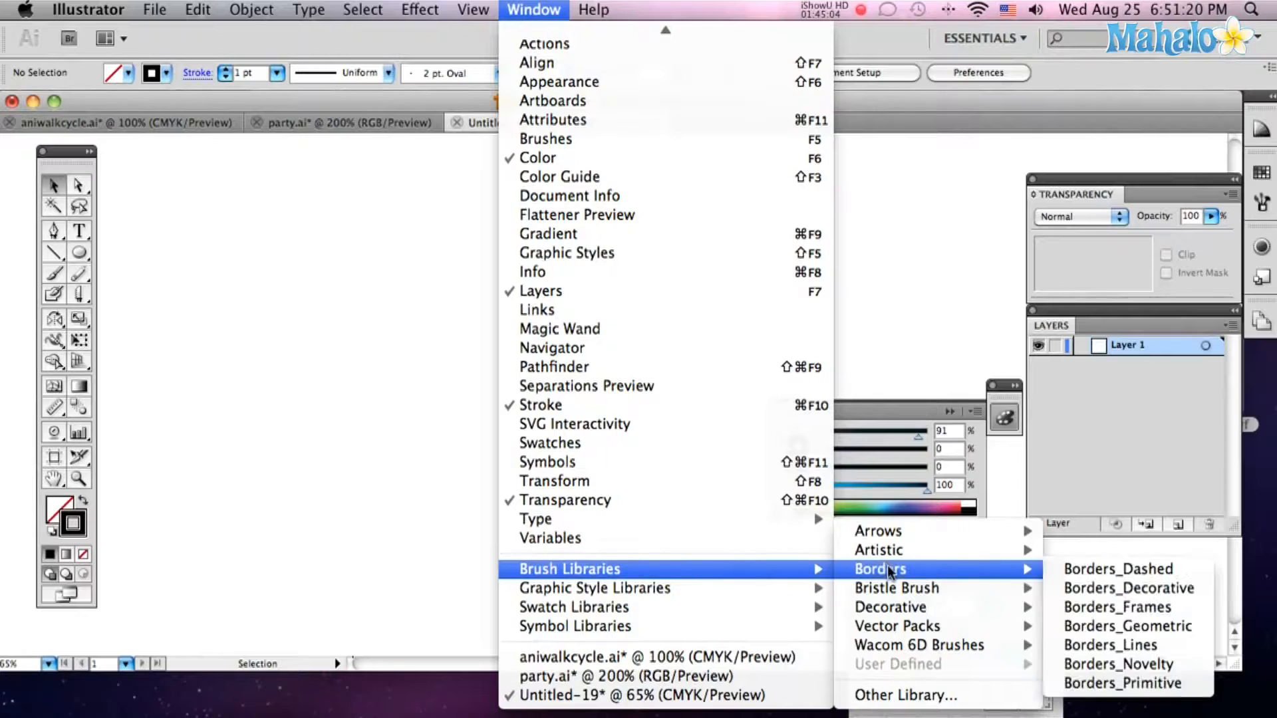
pyautogui.moveTo(896, 588)
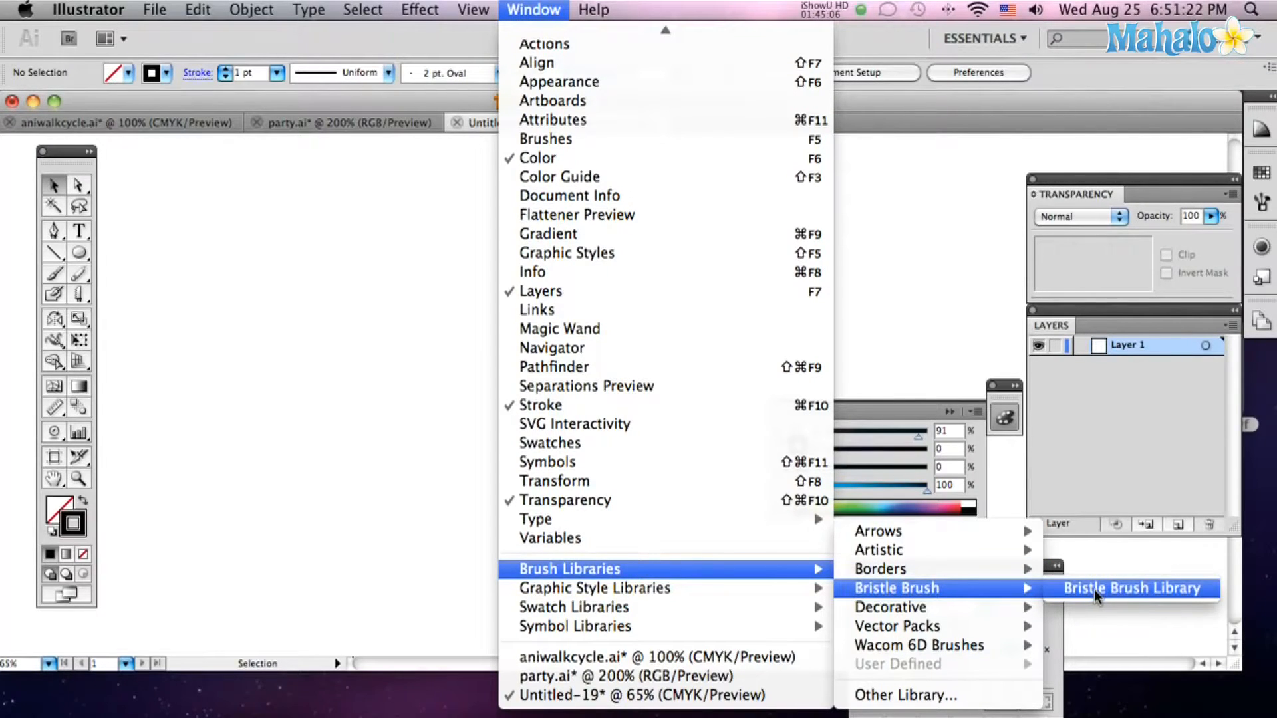
pyautogui.click(1131, 588)
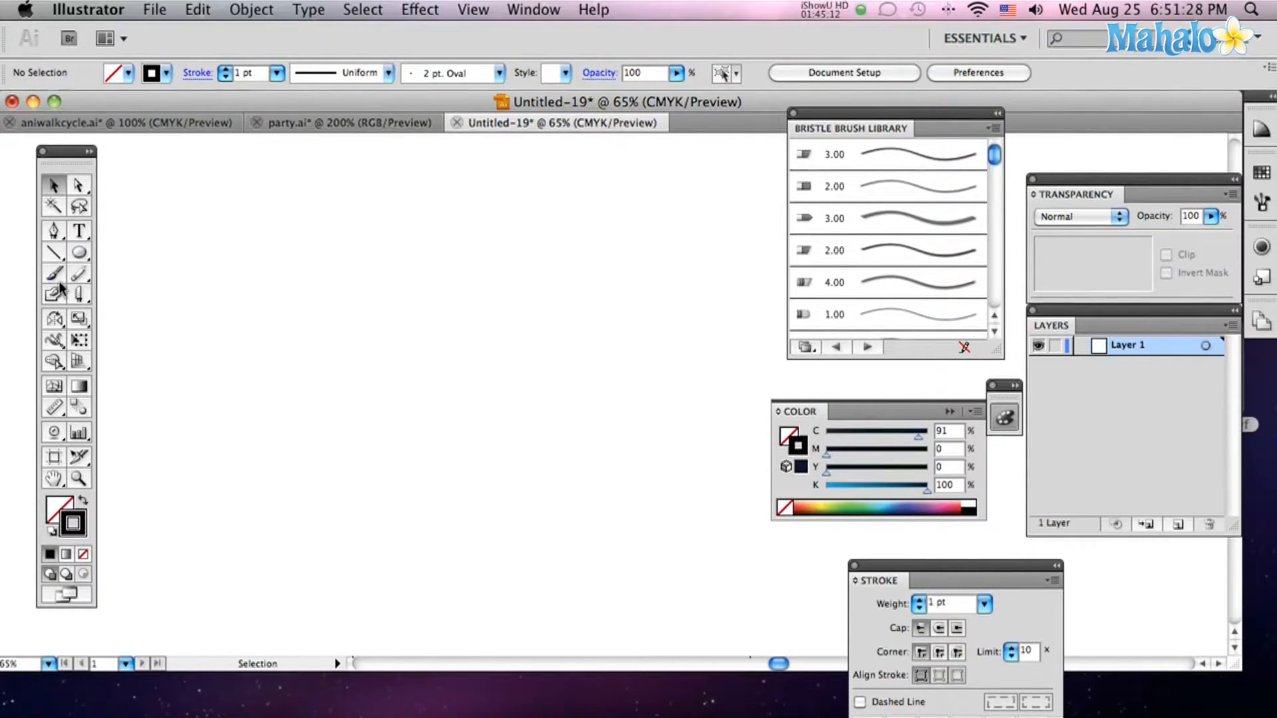
# Paint one thick and several thin crossing bristle-brush strokes across the canvas.
pyautogui.click(53, 273)
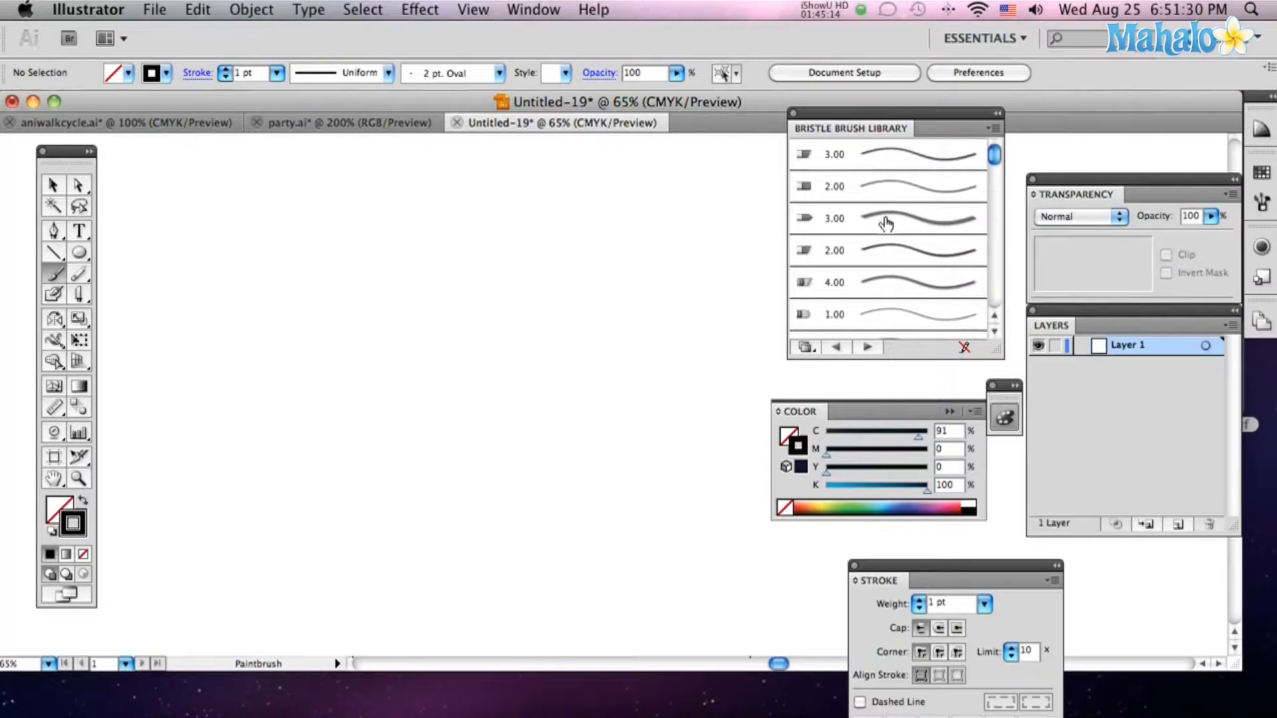
pyautogui.moveTo(912, 218)
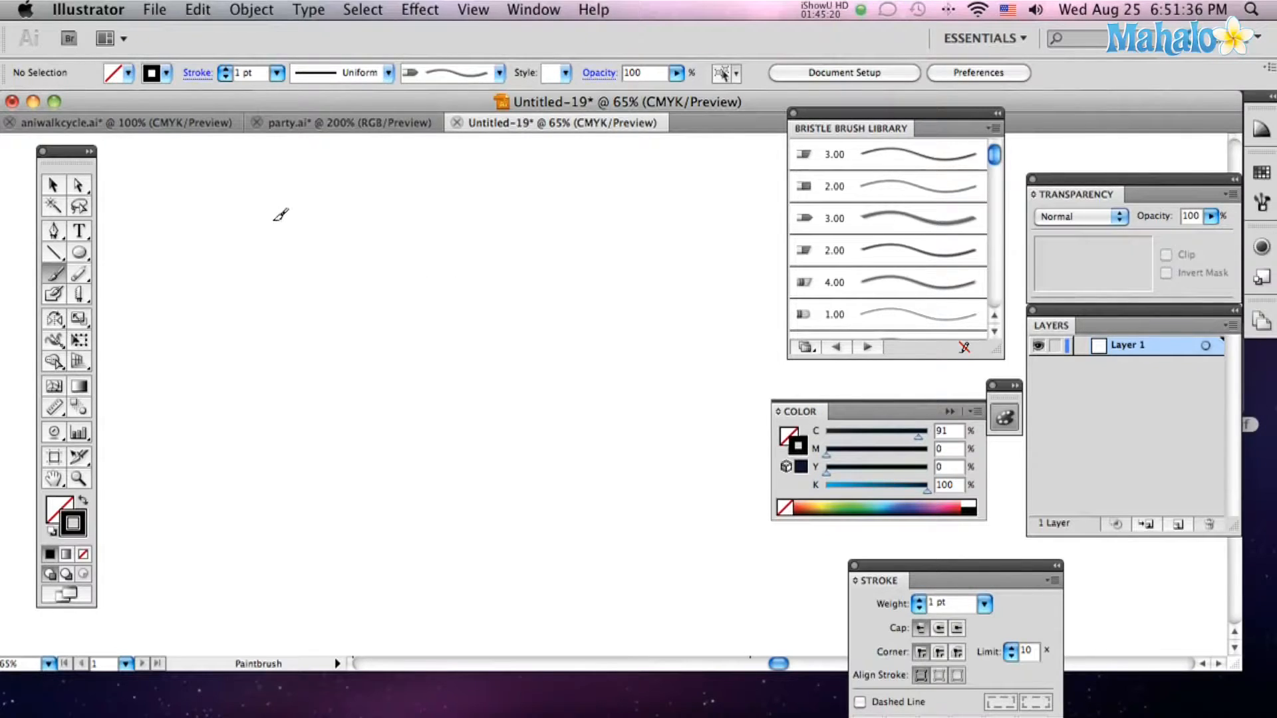
pyautogui.moveTo(281, 220); pyautogui.dragTo(383, 318)
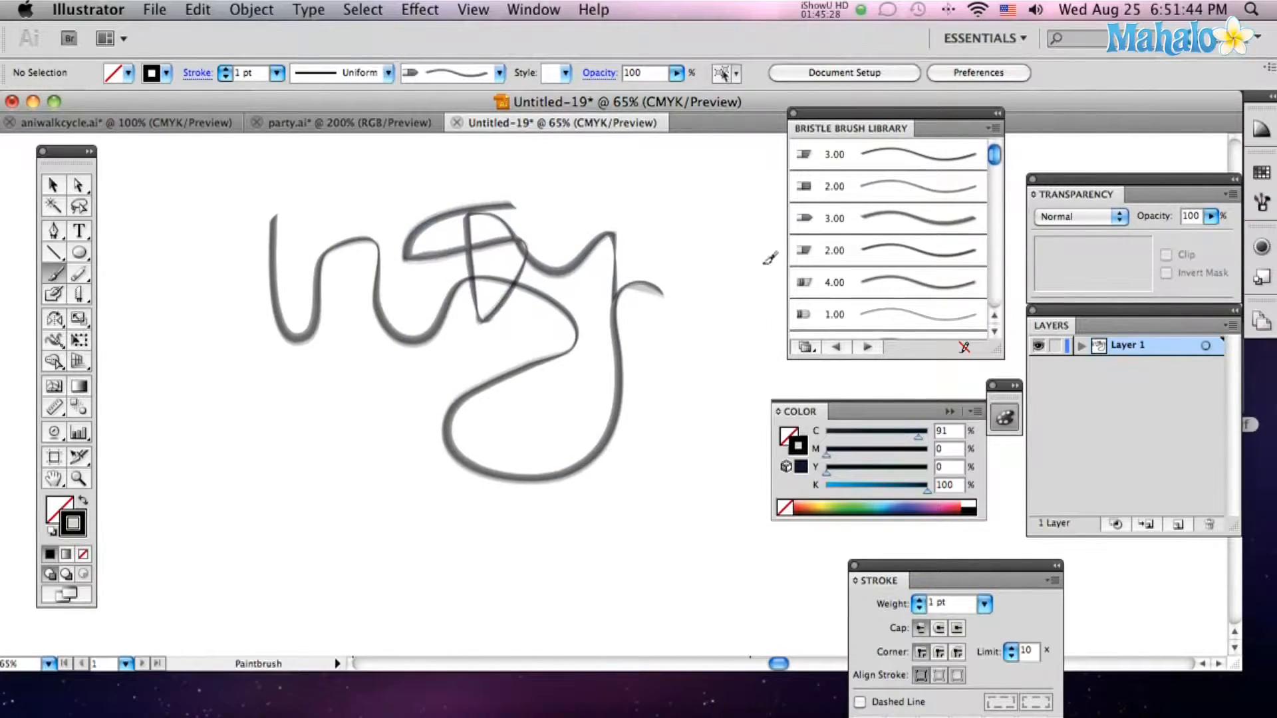
pyautogui.moveTo(570, 200); pyautogui.dragTo(599, 305)
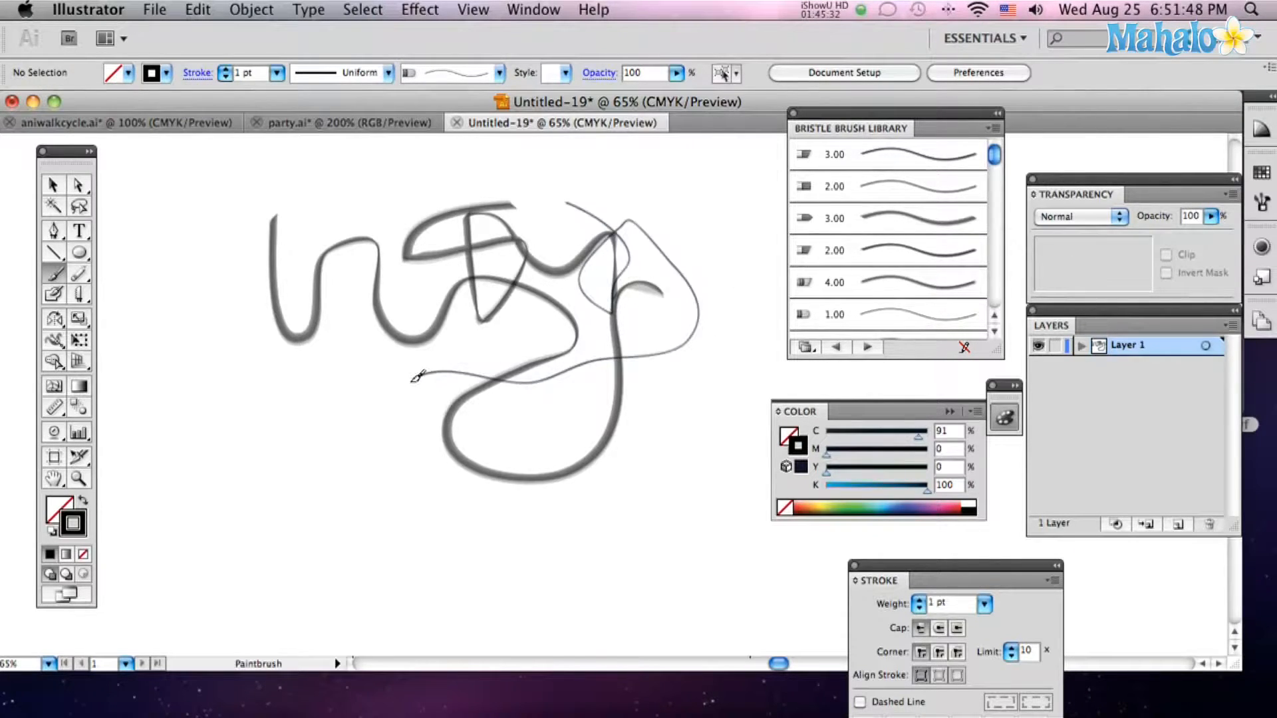
pyautogui.moveTo(432, 212); pyautogui.dragTo(663, 452)
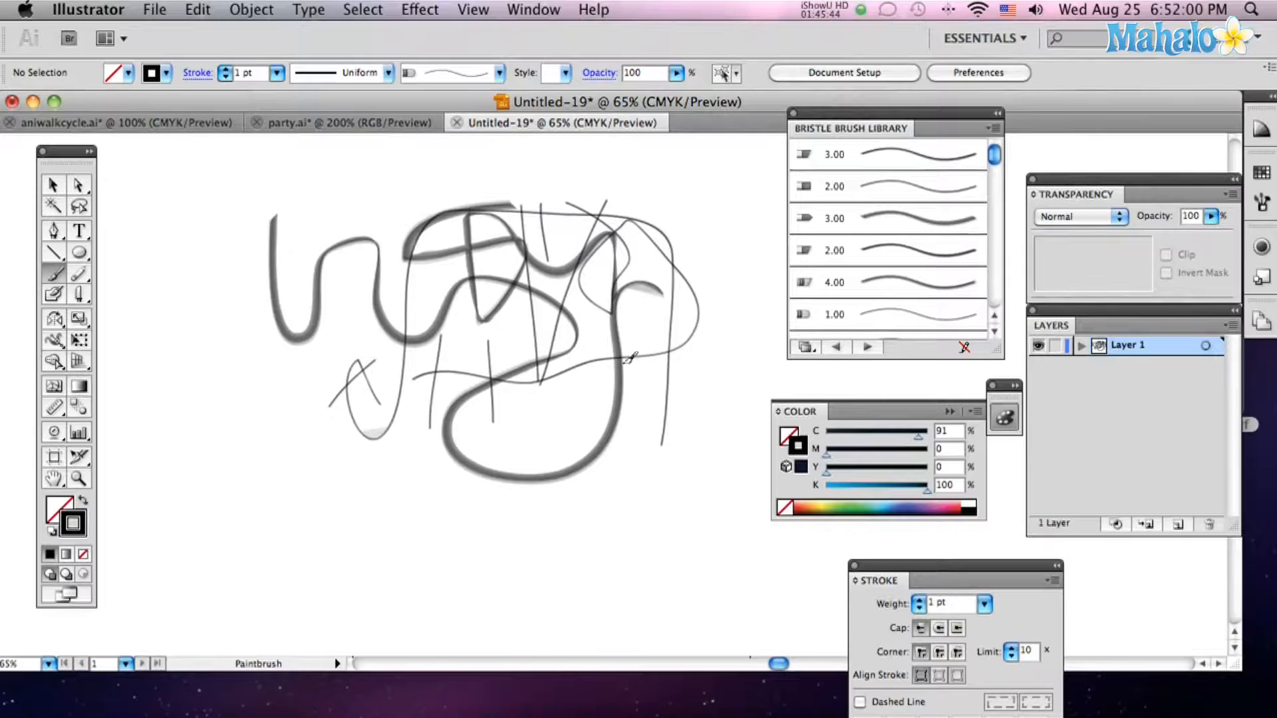
pyautogui.click(52, 185)
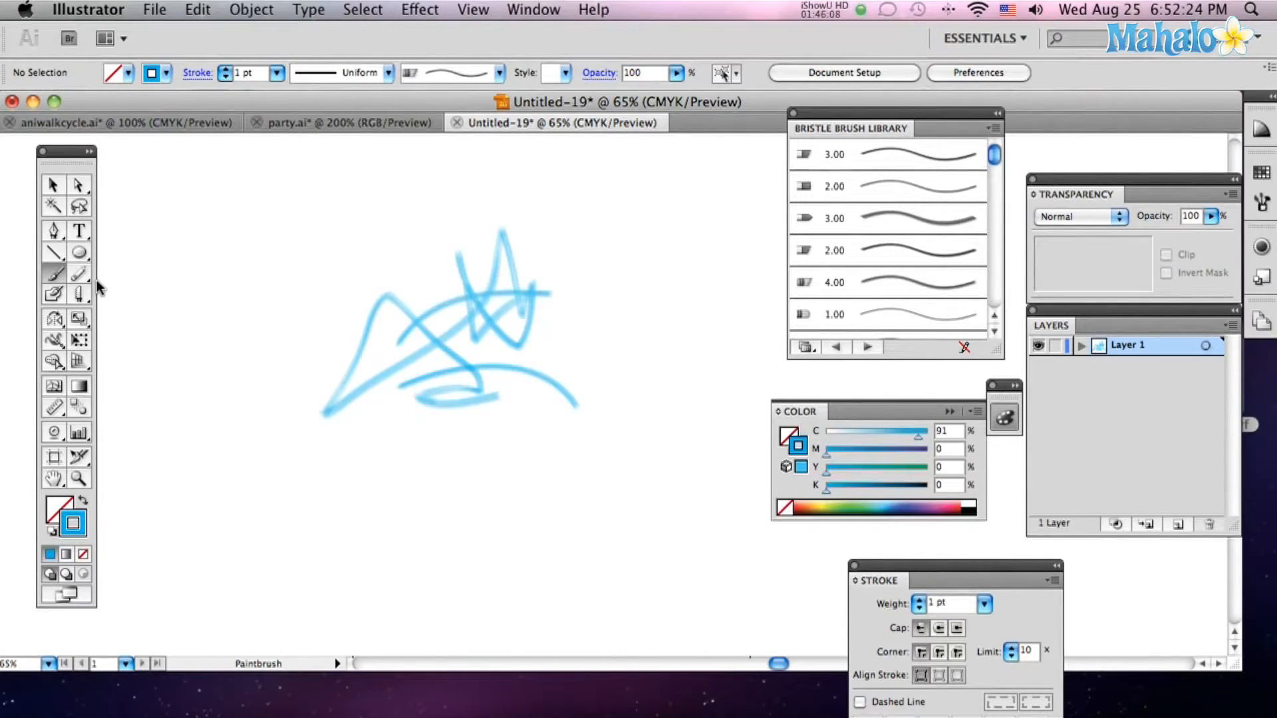
pyautogui.moveTo(214, 190)
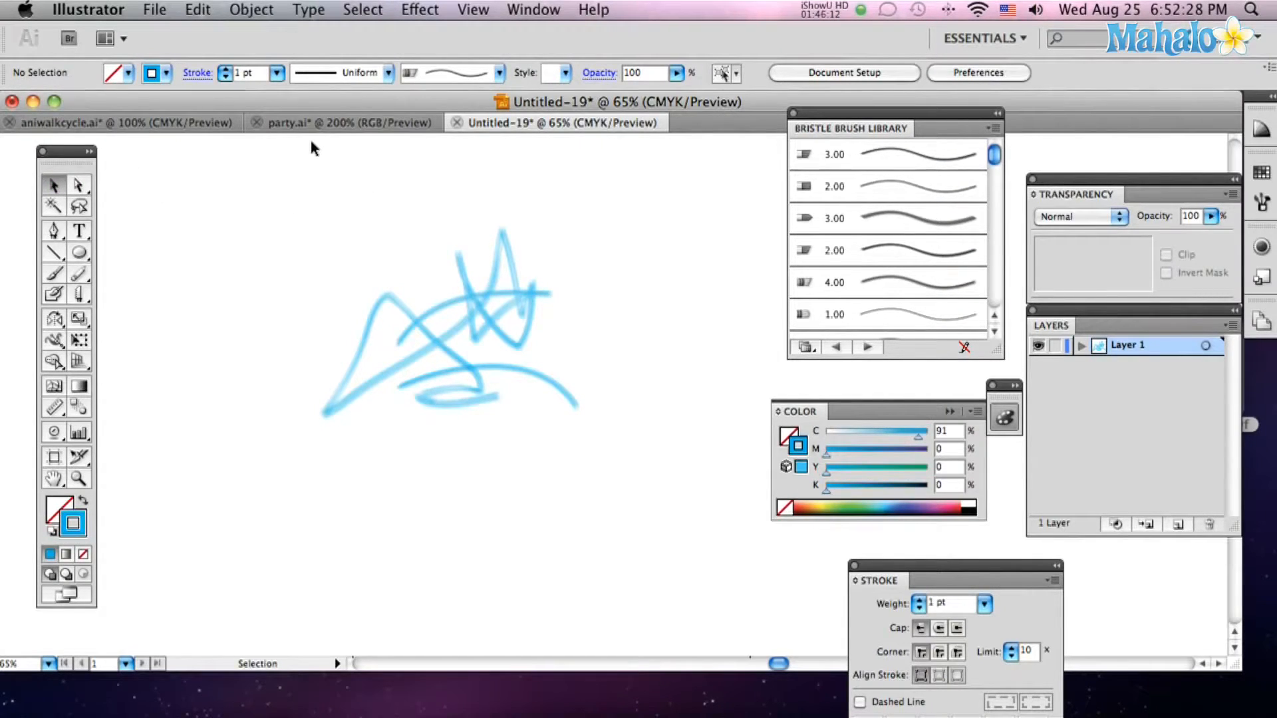
# Click on the canvas near the light-blue sketch.
pyautogui.click(341, 123)
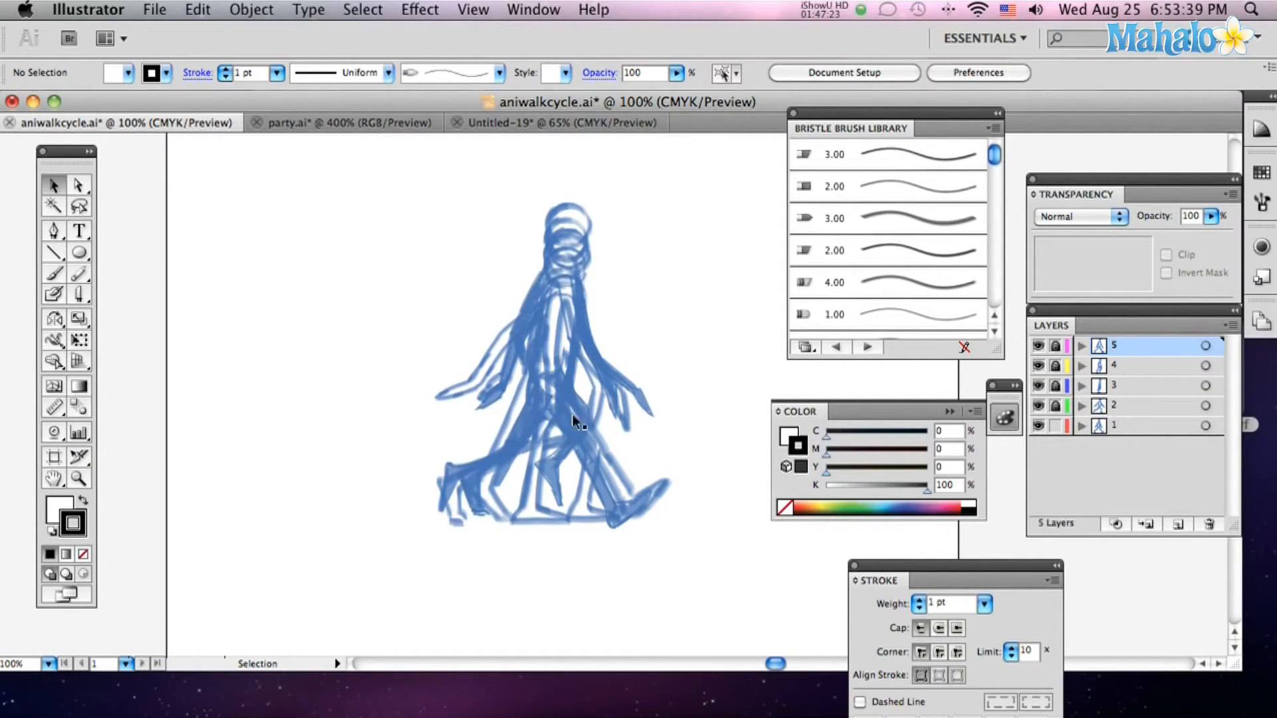
# Start exporting the aniwalkcycle walk-cycle document from the menu bar.
pyautogui.click(153, 10)
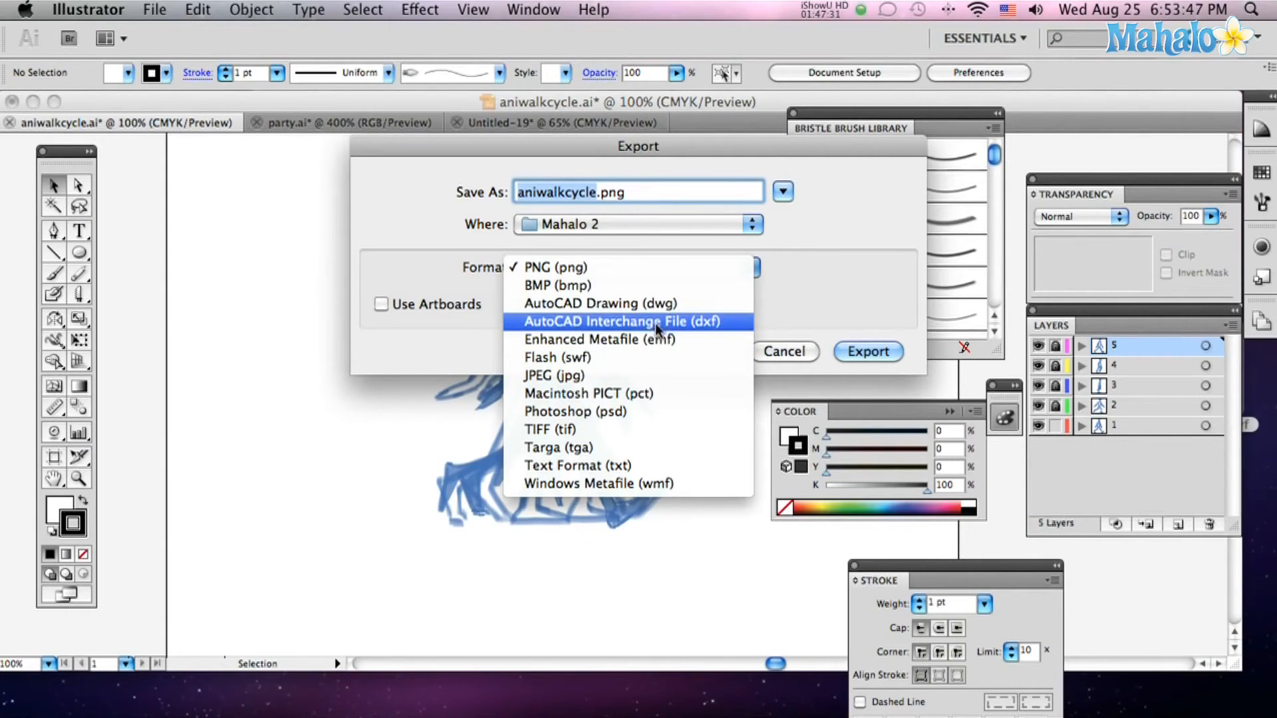
pyautogui.moveTo(729, 362)
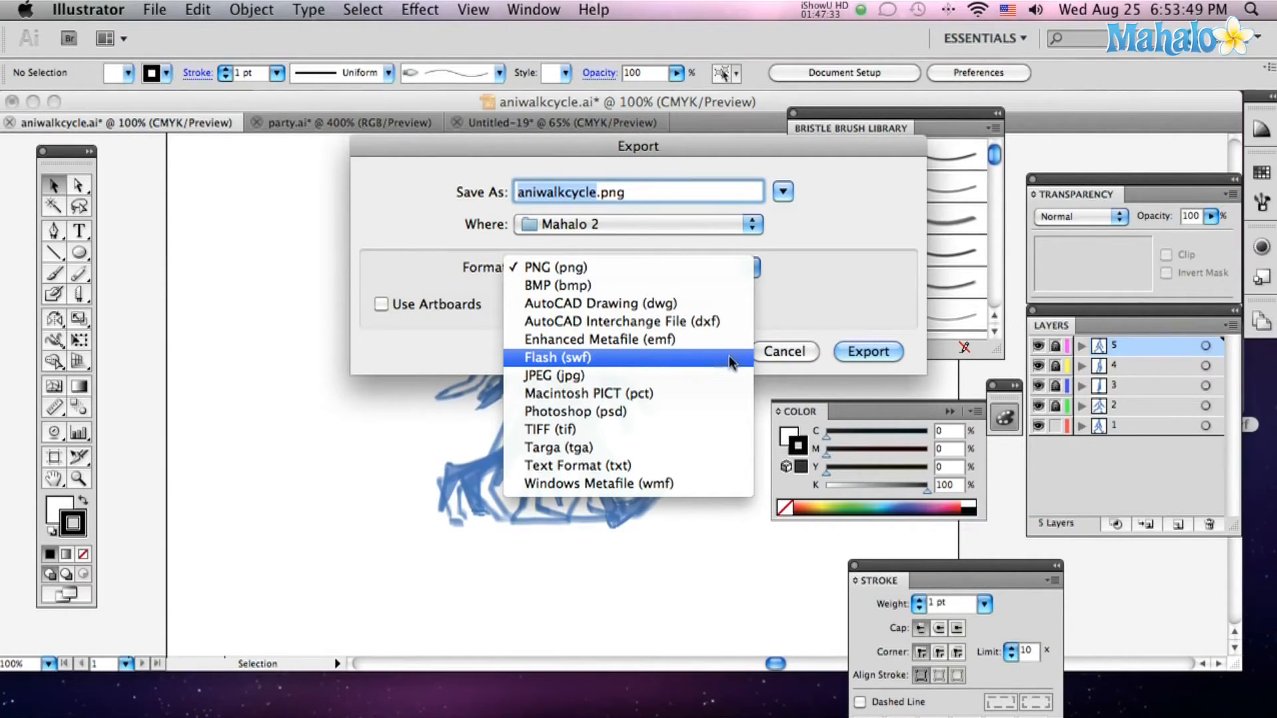